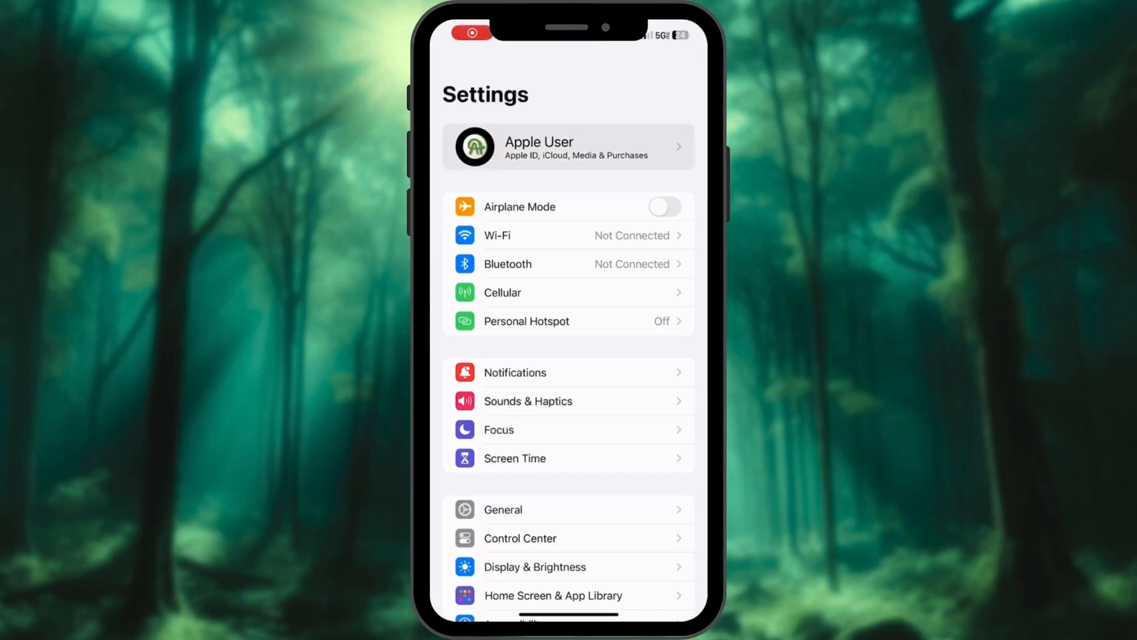
Turn on iCloud Passwords & Keychain syncing for this iPhone from the Apple ID page.
click(569, 146)
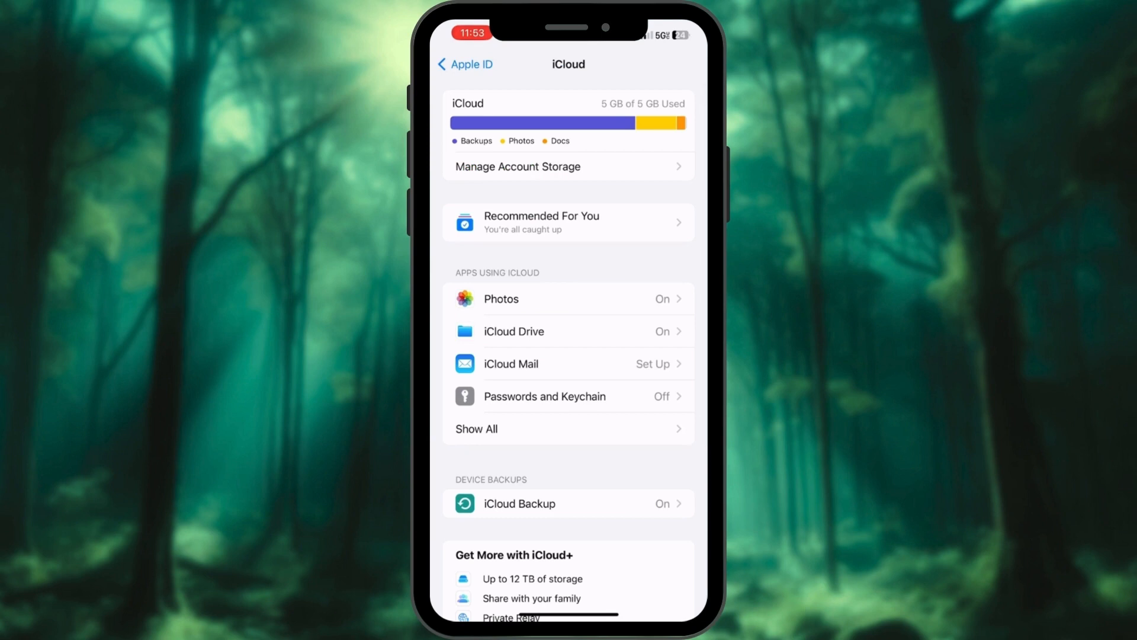
click(544, 396)
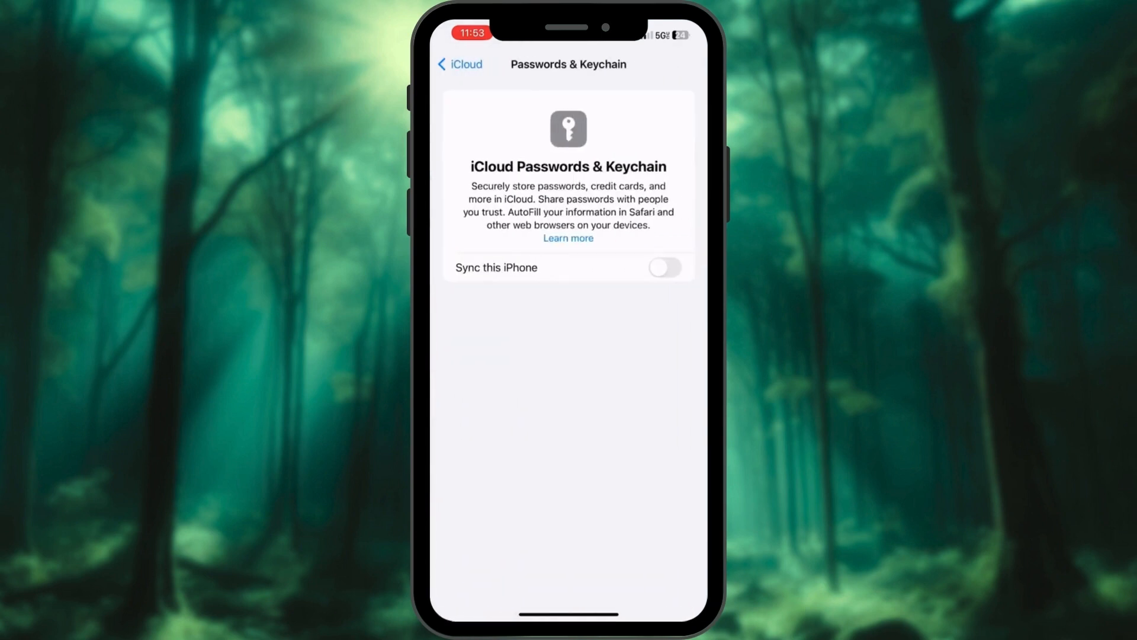
click(663, 266)
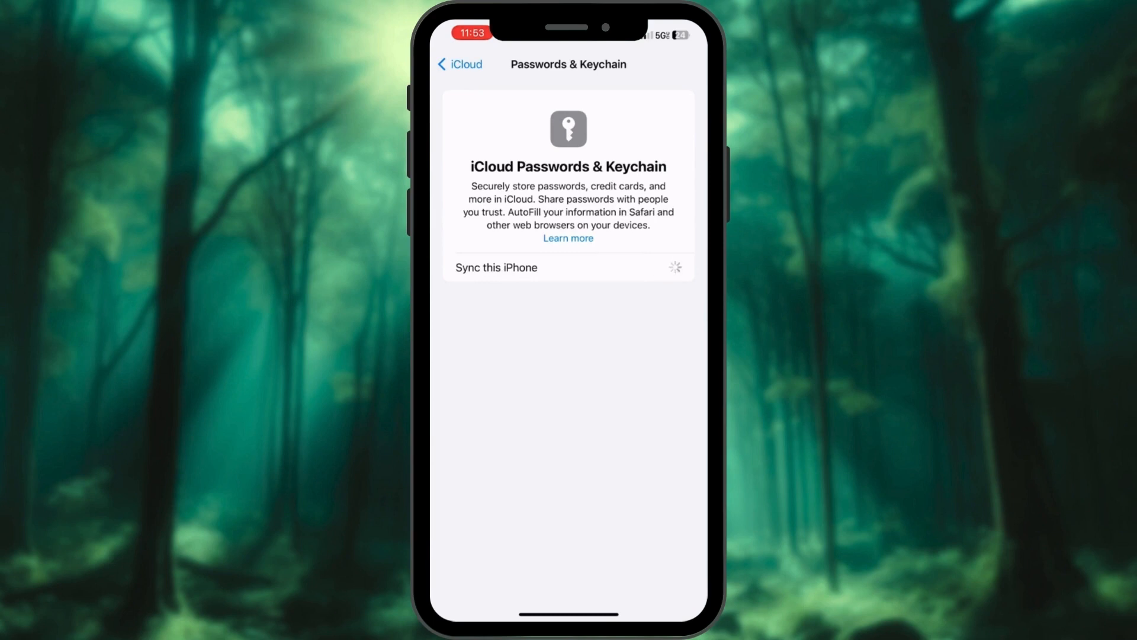
click(663, 267)
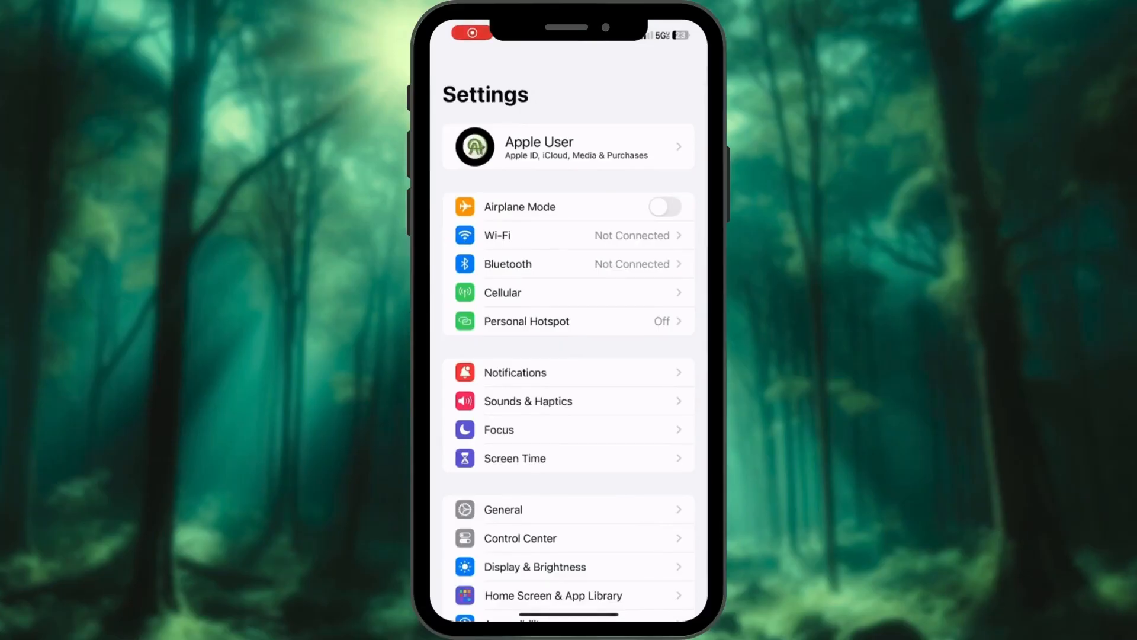
click(567, 147)
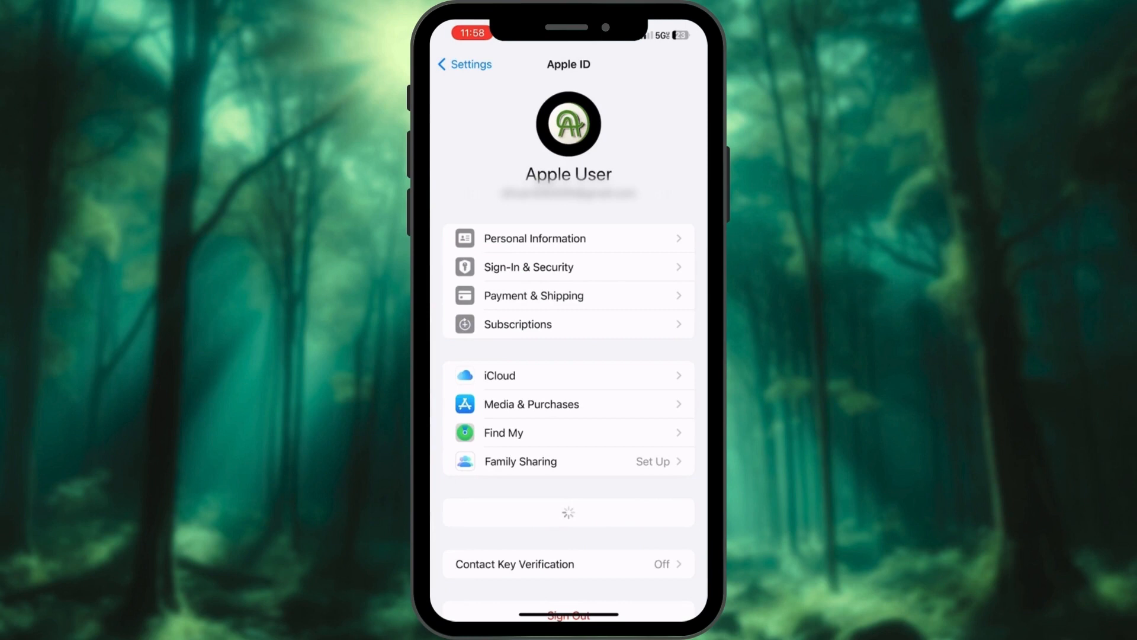
click(569, 266)
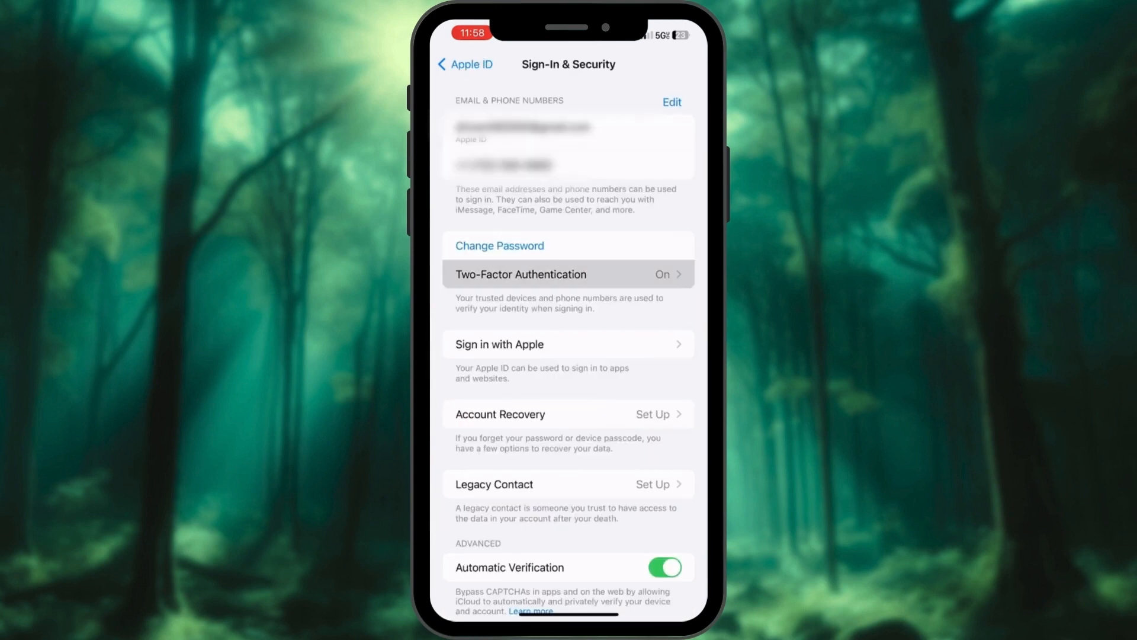
click(568, 273)
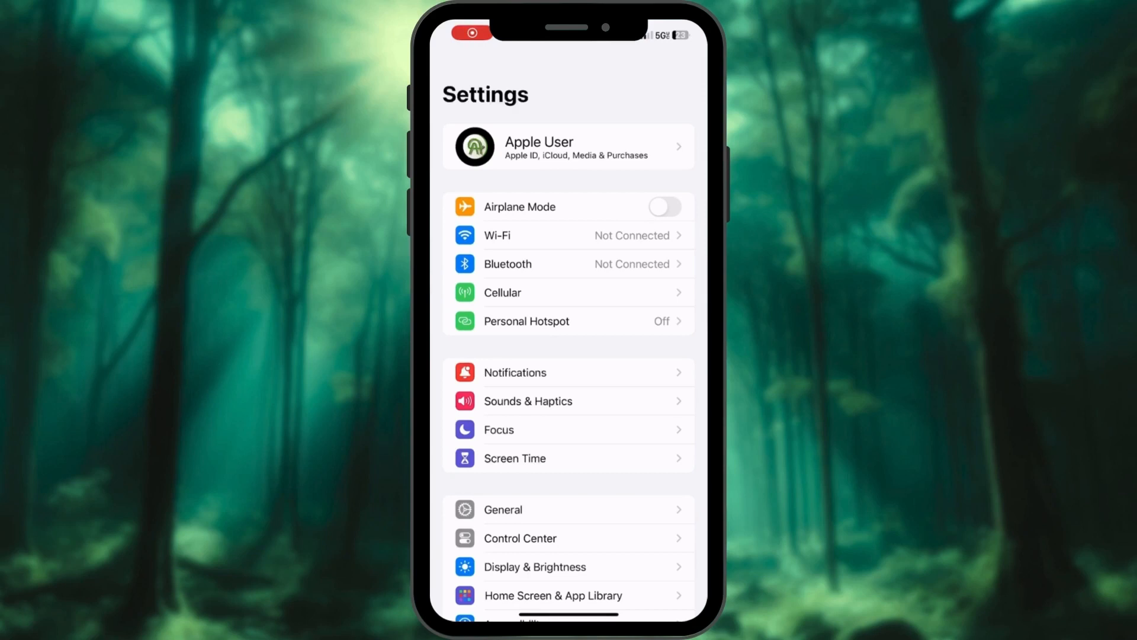
Turn on Verification in iMessage under Contact Key Verification and continue past the intro.
click(569, 146)
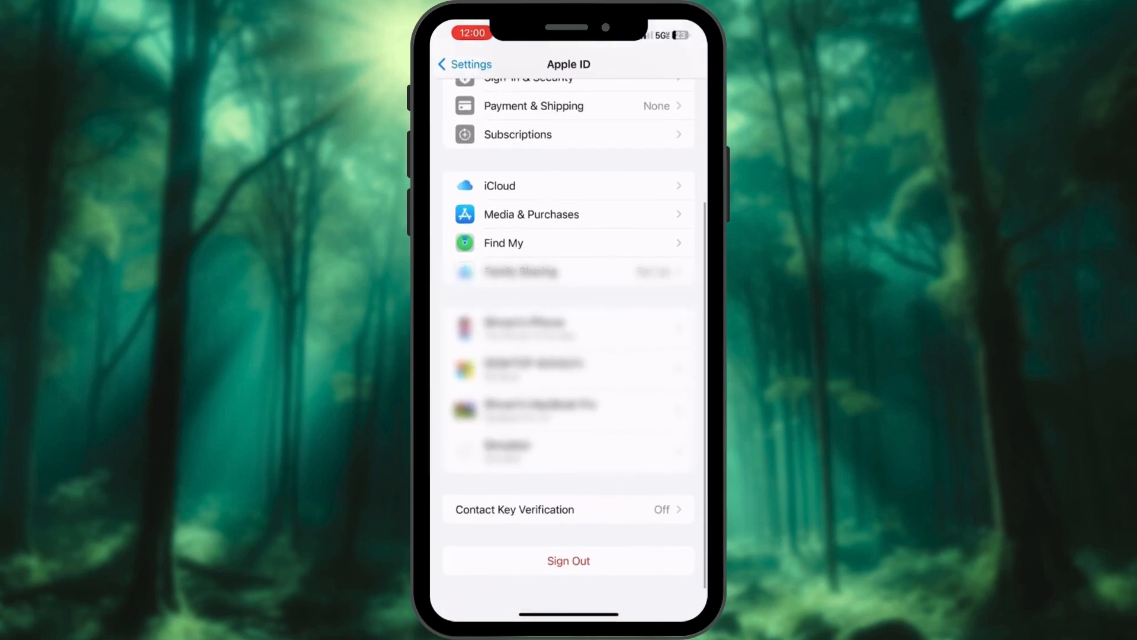
click(568, 510)
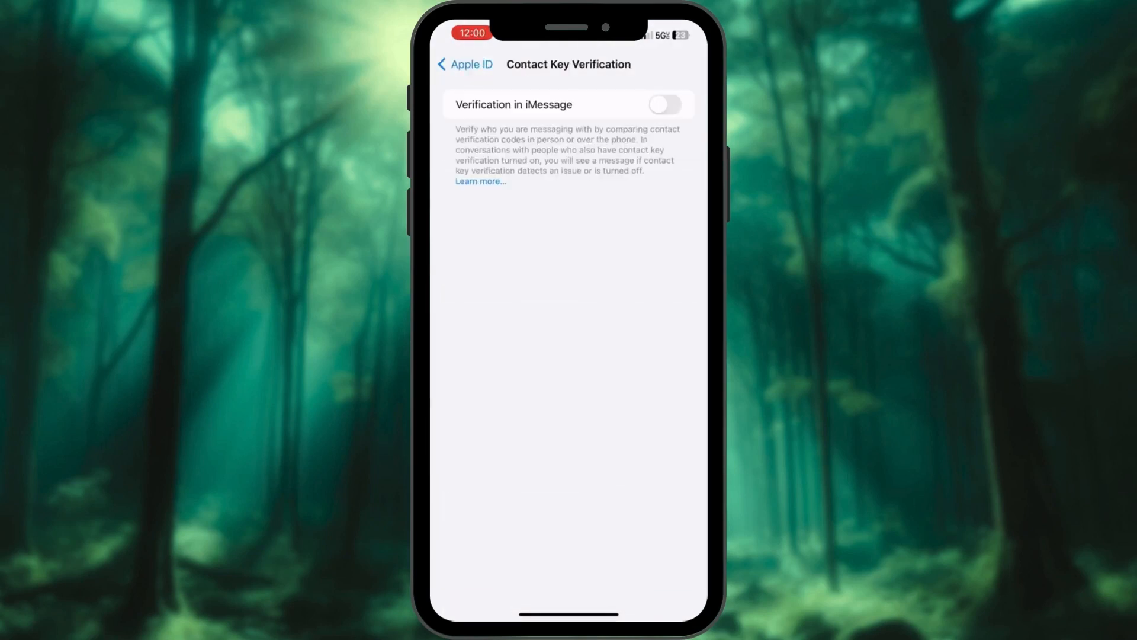
click(664, 105)
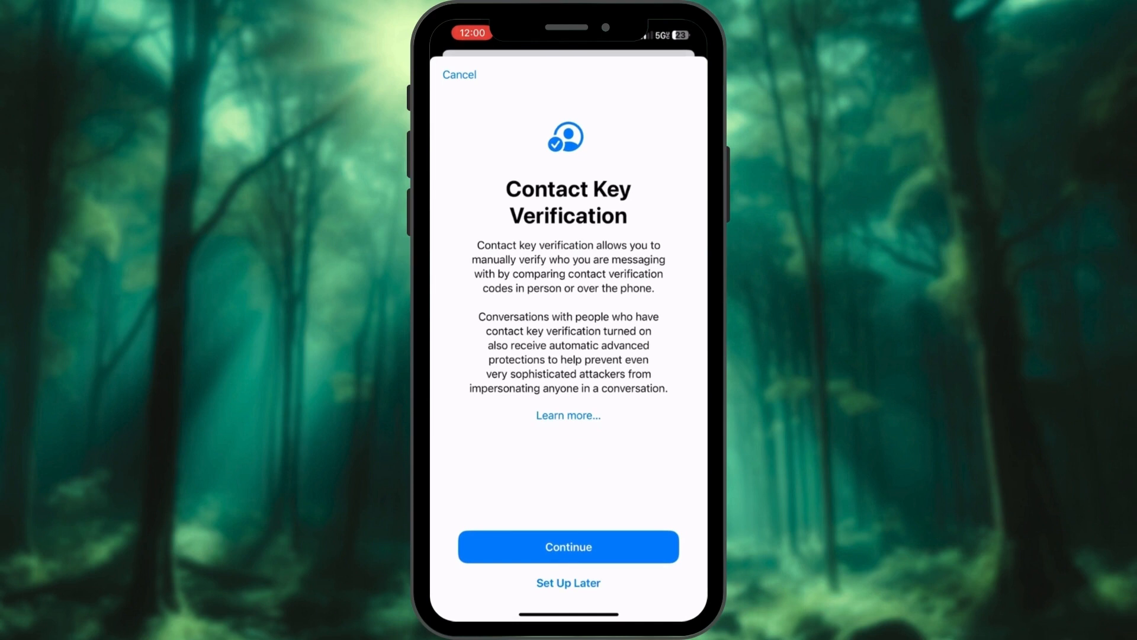
click(567, 547)
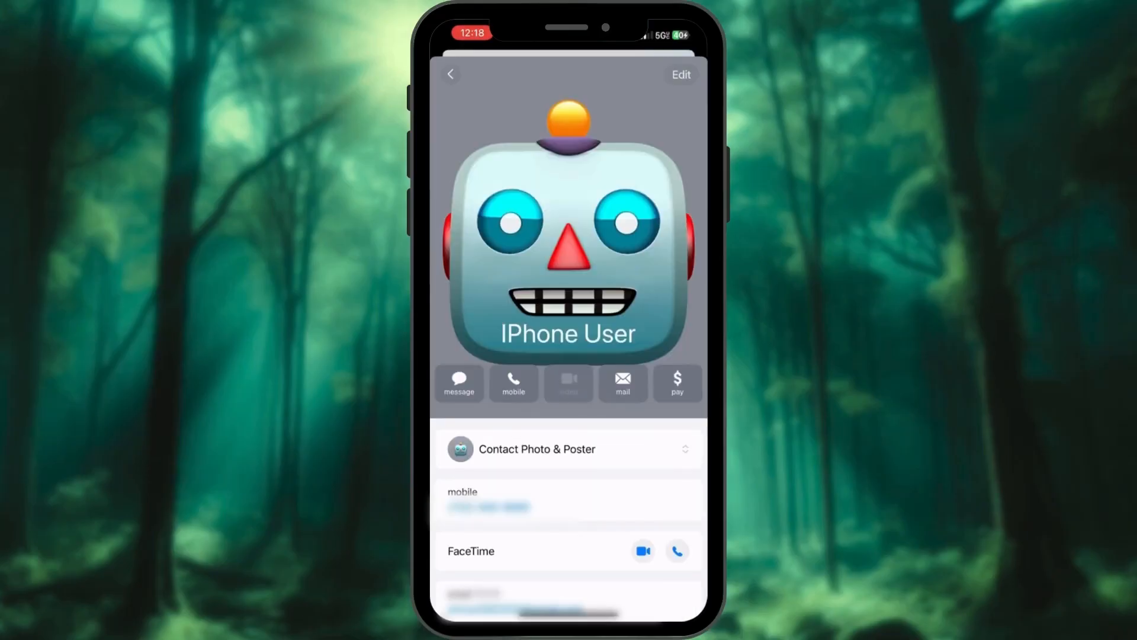
Paste the verification code into the IPhone User contact and view them as Verified in Messages details.
click(680, 73)
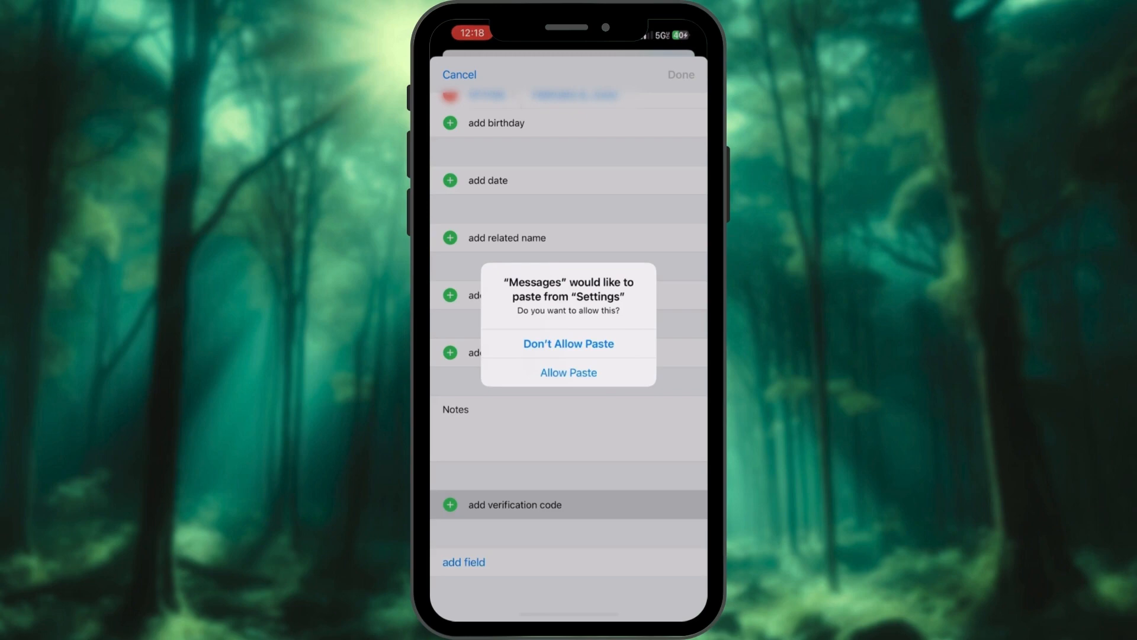
click(568, 372)
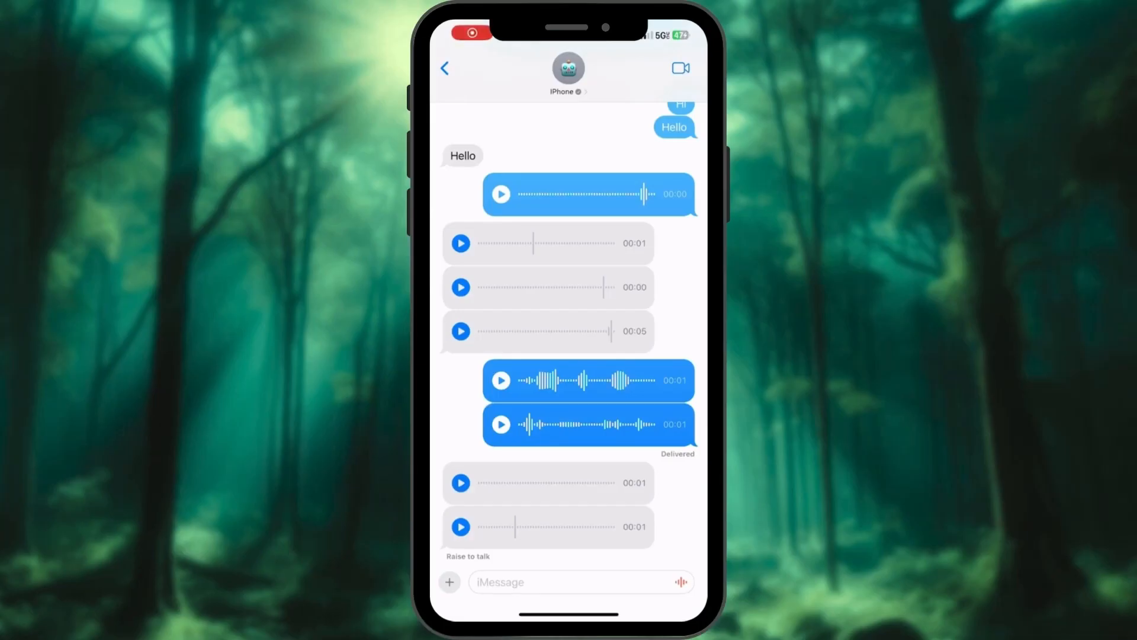
click(568, 73)
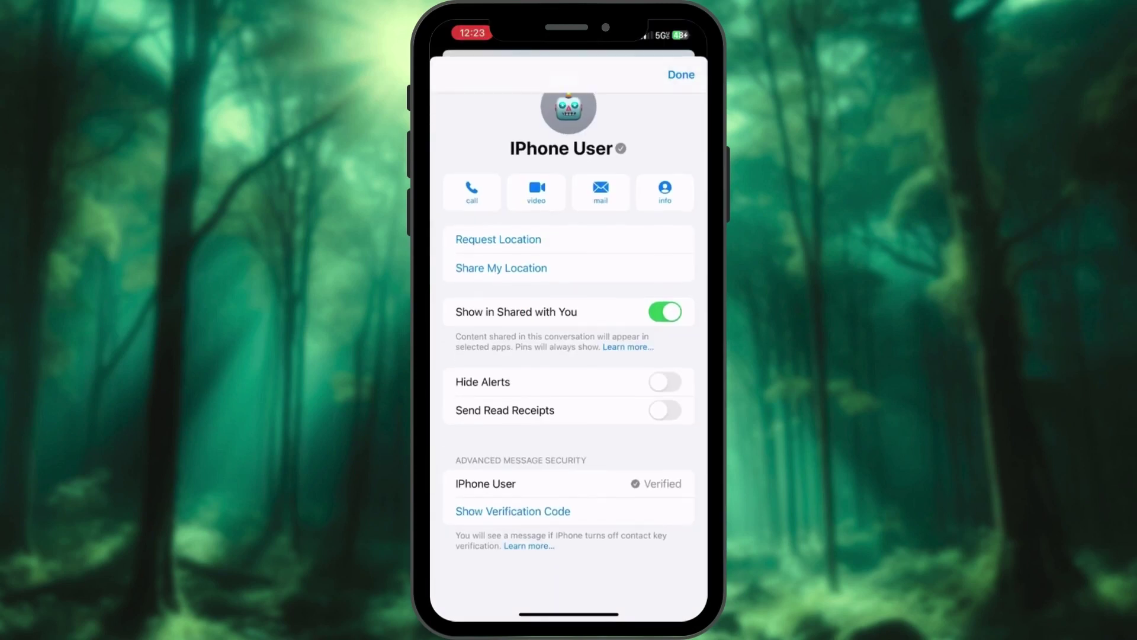